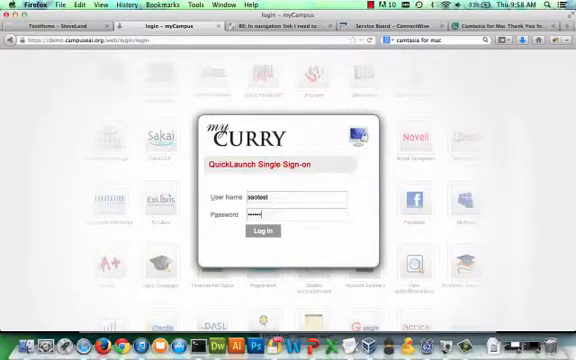
# Step: Submit the demo account credentials on the QuickLaunch login dialog with Log In
pyautogui.click(258, 231)
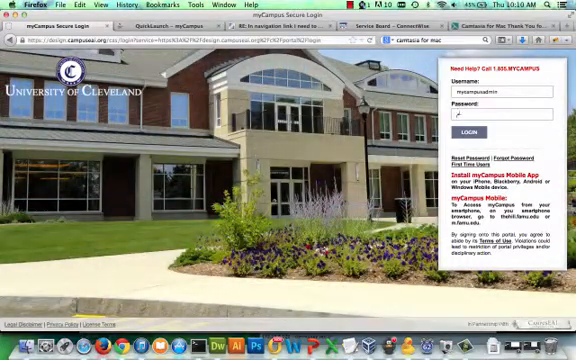
# Step: Log in to the University of Cleveland myCampus portal with the admin credentials
pyautogui.click(485, 131)
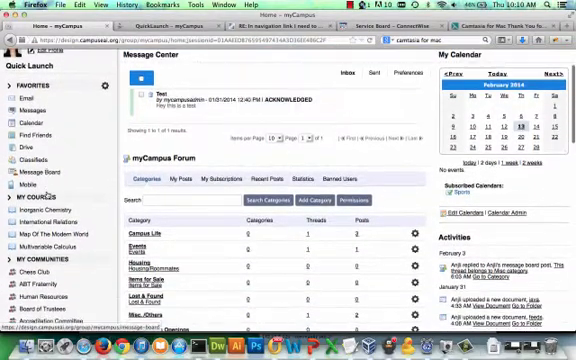
# Step: Scroll down the portal home page to show the Launchpad apps: Office 365, Blackboard, Gmail
pyautogui.scroll(-3)
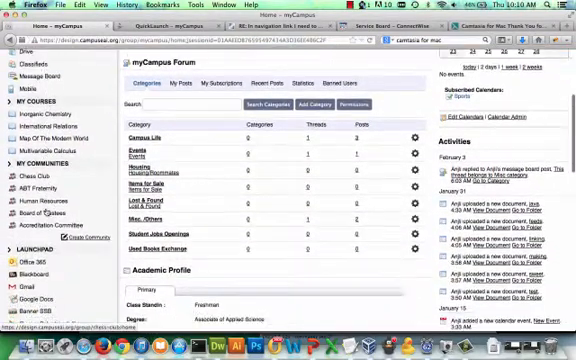
pyautogui.scroll(-3)
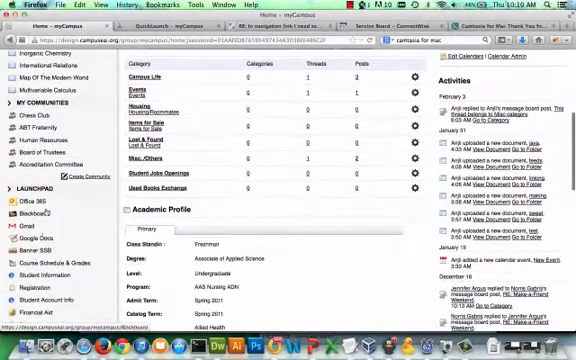
pyautogui.scroll(-3)
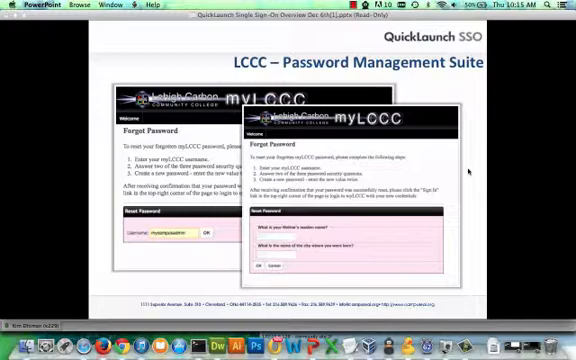
# Step: Advance the slideshow from the password management slide to the Desktop Single Sign-On slide
pyautogui.press('right')
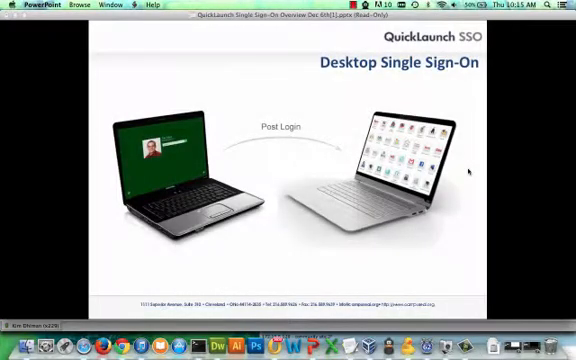